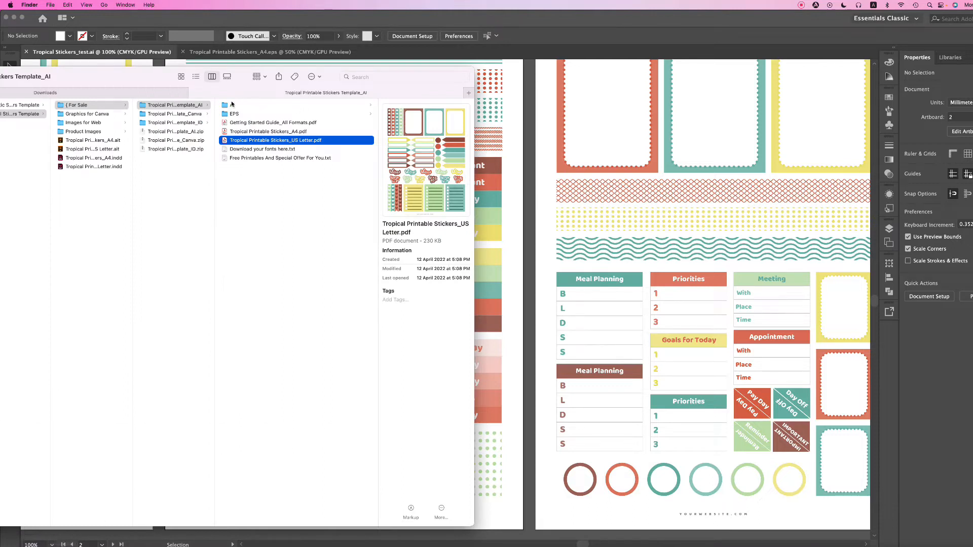
# Step: Preview 'Download your fonts here.txt' in the AI and Canva template folders to see the Baloo Thambi link
pyautogui.click(261, 149)
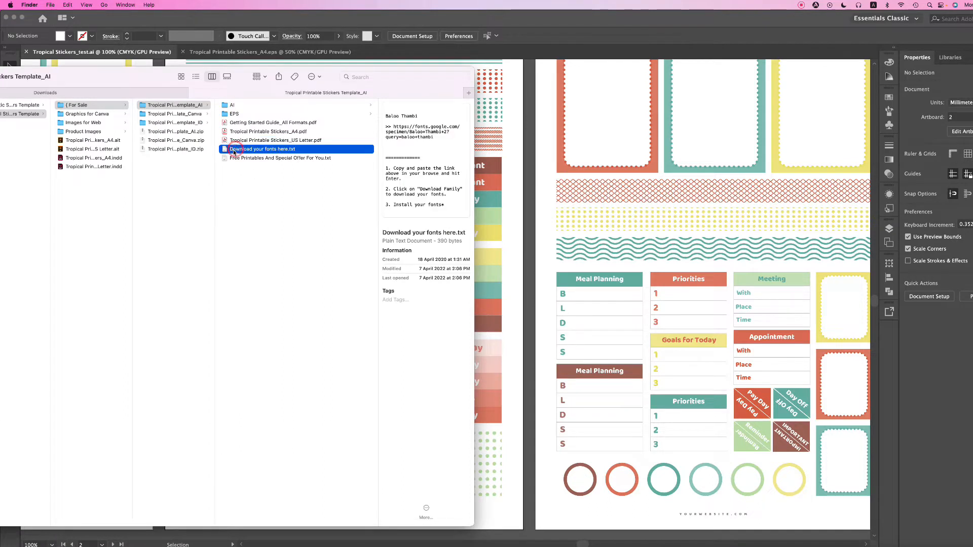
pyautogui.moveTo(254, 159)
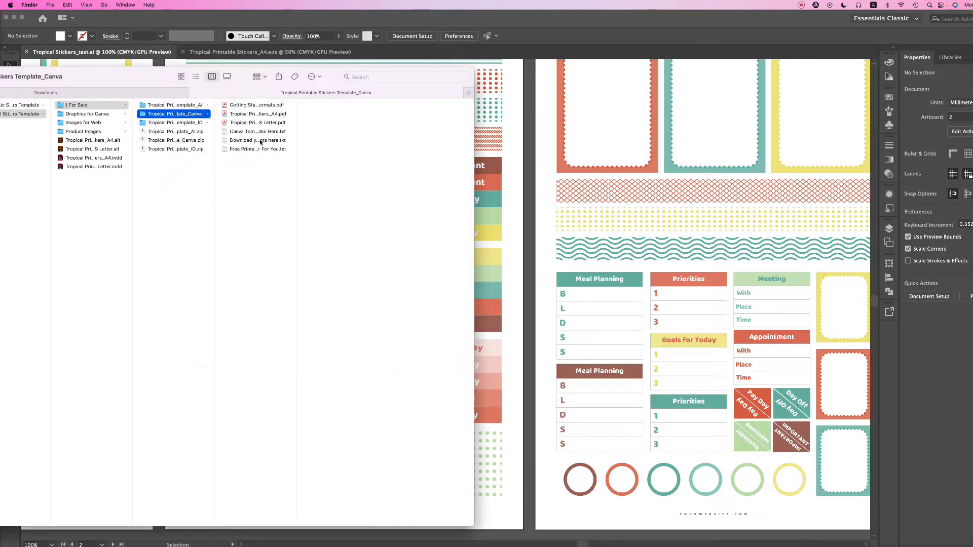
pyautogui.click(257, 140)
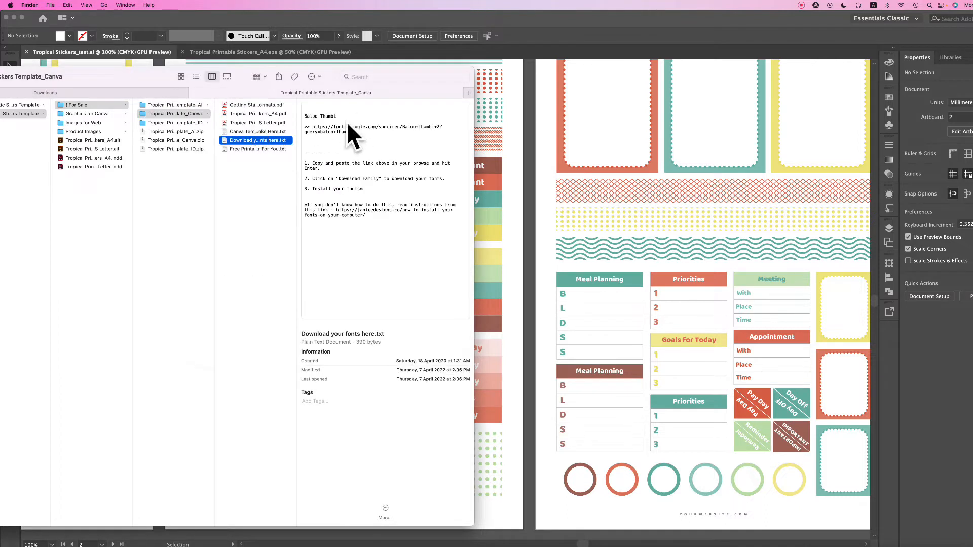
pyautogui.moveTo(181, 111)
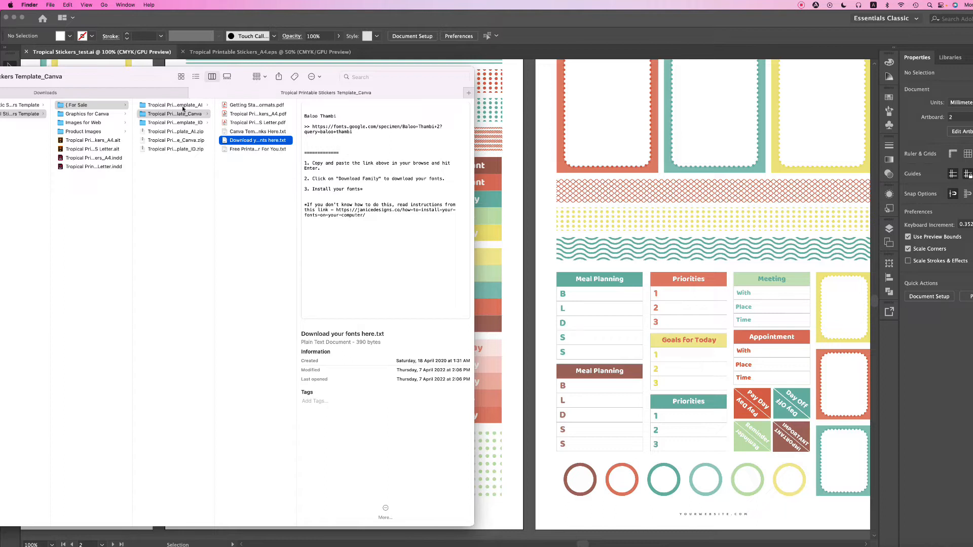
pyautogui.click(177, 104)
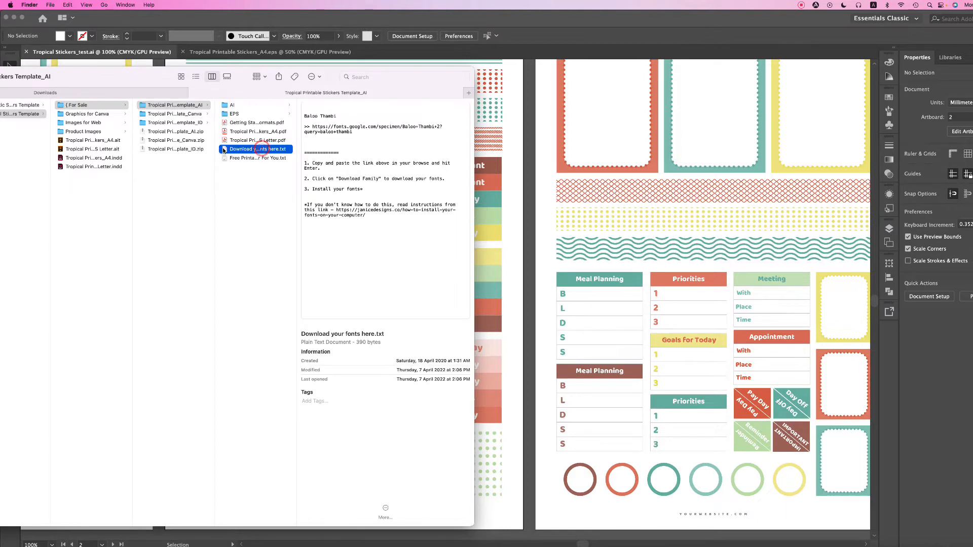
# Step: Read the fonts note in TextEdit and select its Google Fonts URL for copying
pyautogui.doubleClick(257, 149)
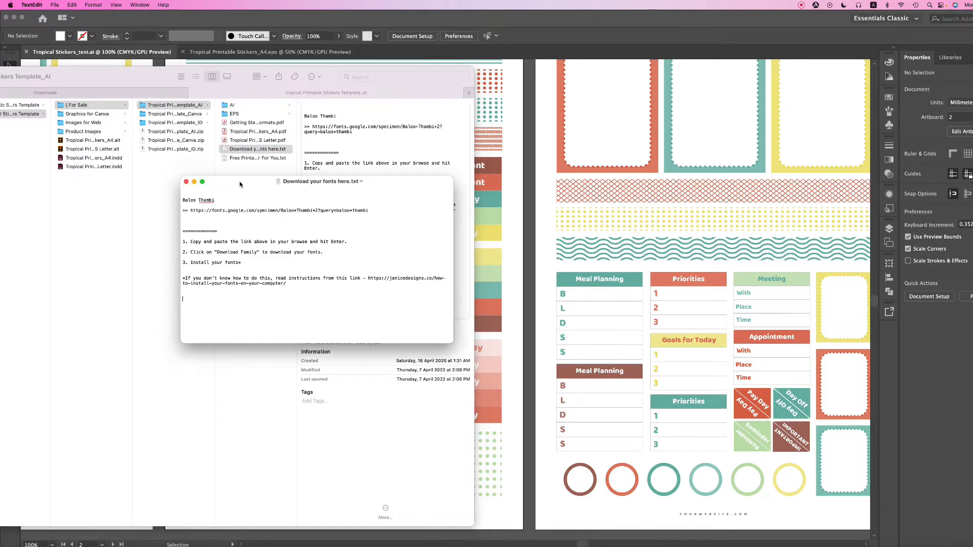
pyautogui.moveTo(321, 181); pyautogui.dragTo(261, 194)
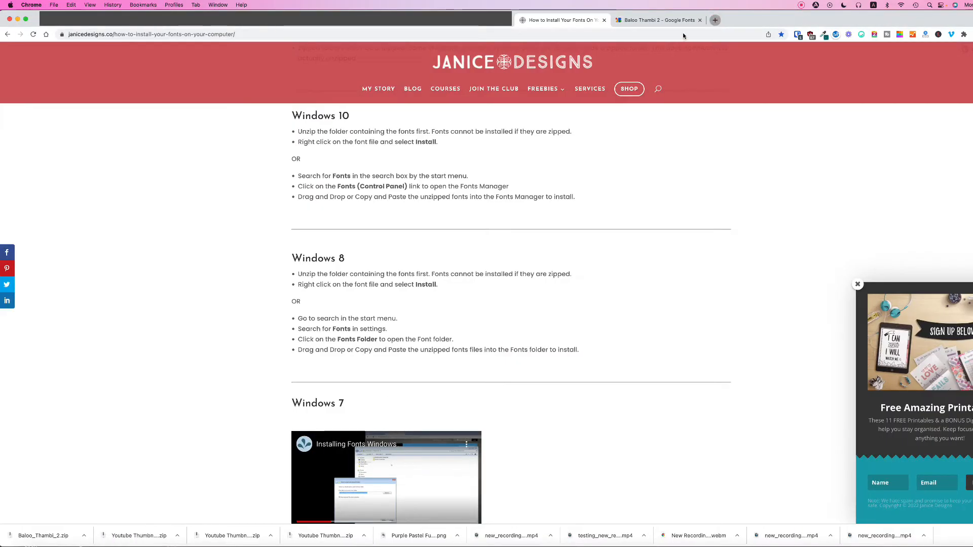
# Step: Load fonts.google.com/specimen/Baloo+Thambi+2 in a new tab and download the whole family as a zip
pyautogui.click(714, 21)
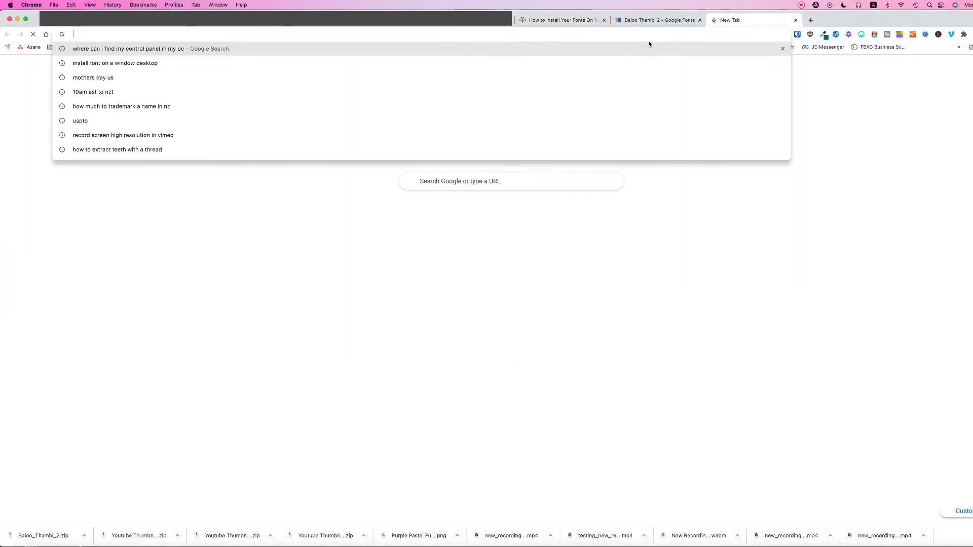
pyautogui.write('https://fonts.google.com/specimen/Baloo+Thambi+2?query=baloo+thambi')
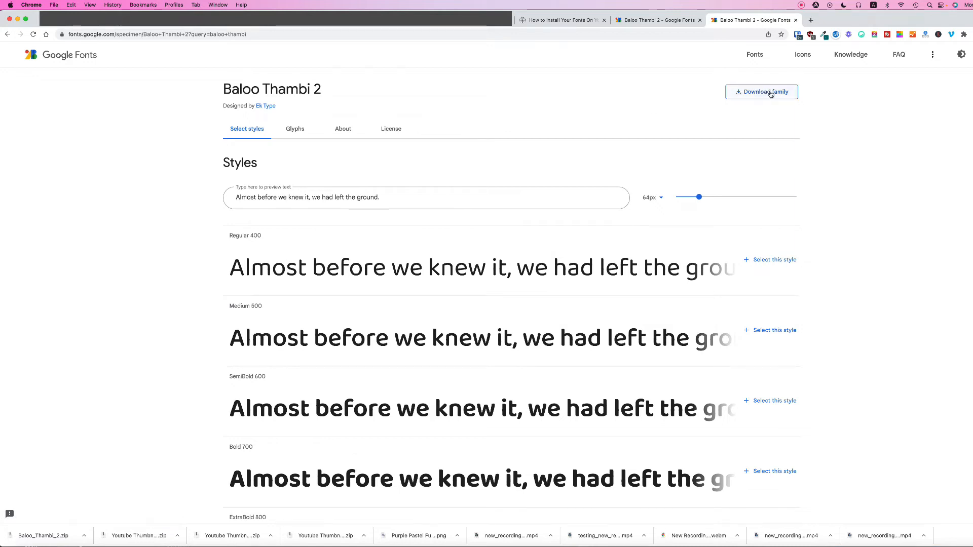
pyautogui.click(761, 92)
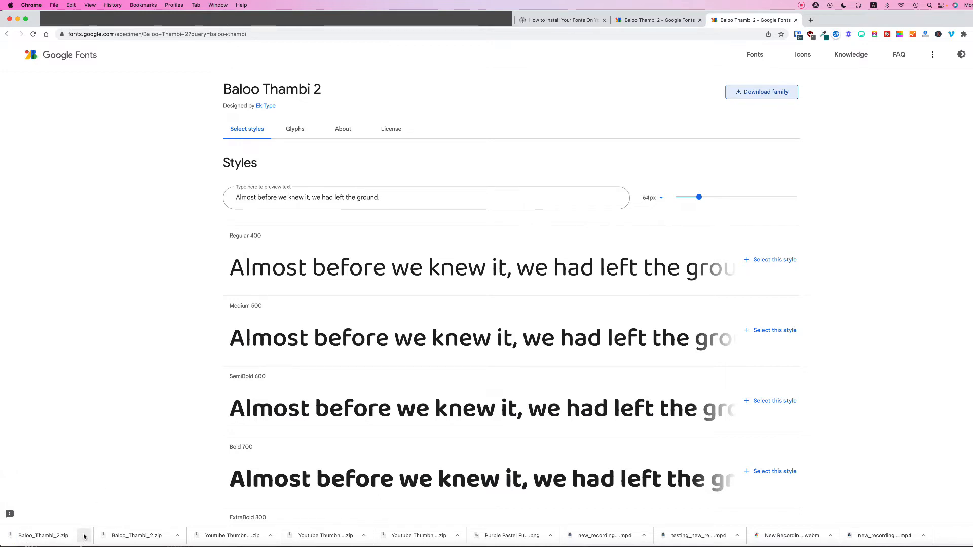
pyautogui.click(84, 535)
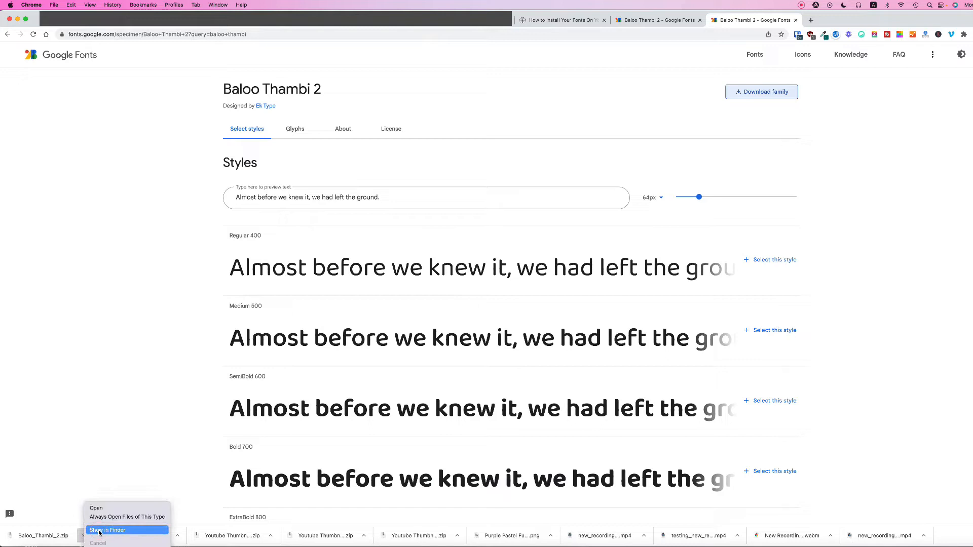
# Step: Reveal Baloo_Thambi_2.zip in Downloads, unzip it and browse into its static folder of TTF files
pyautogui.click(108, 530)
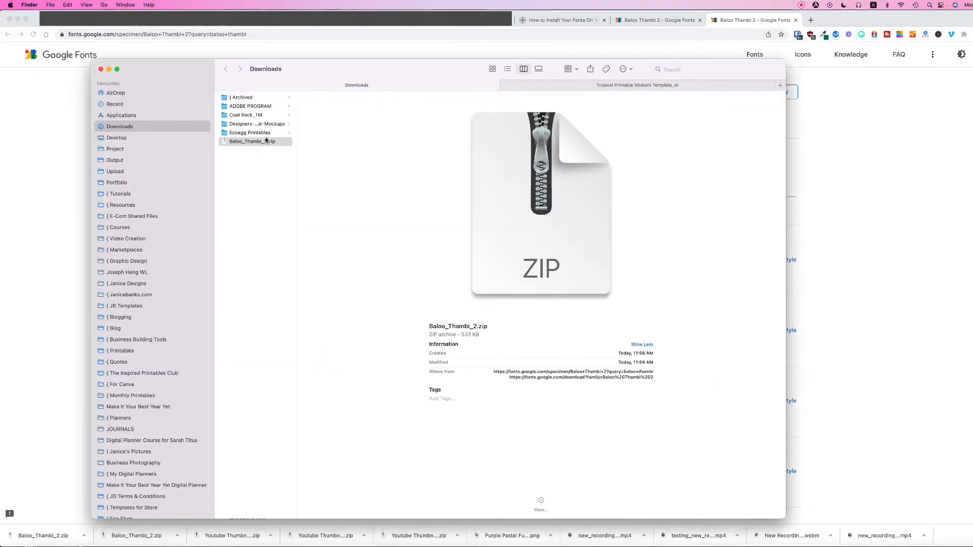
pyautogui.moveTo(251, 161)
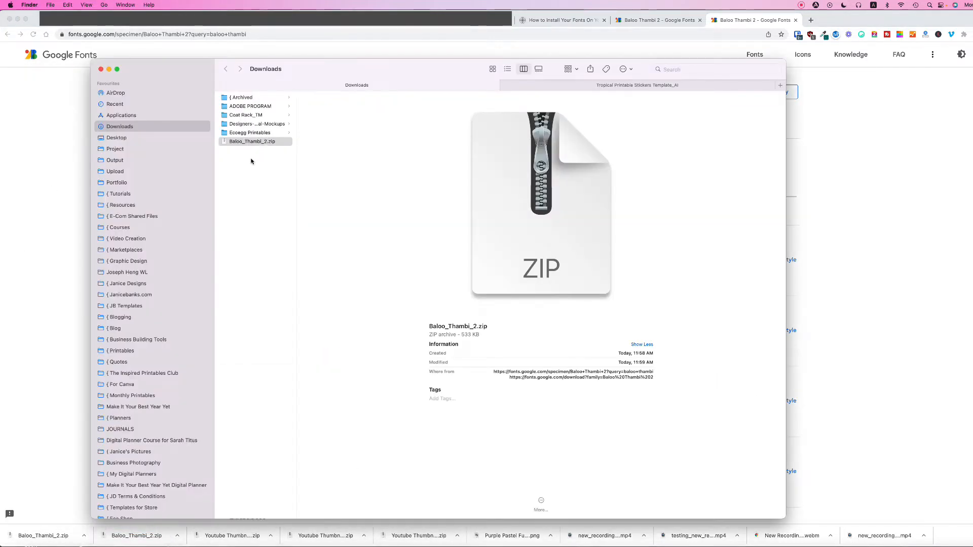
pyautogui.moveTo(224, 149)
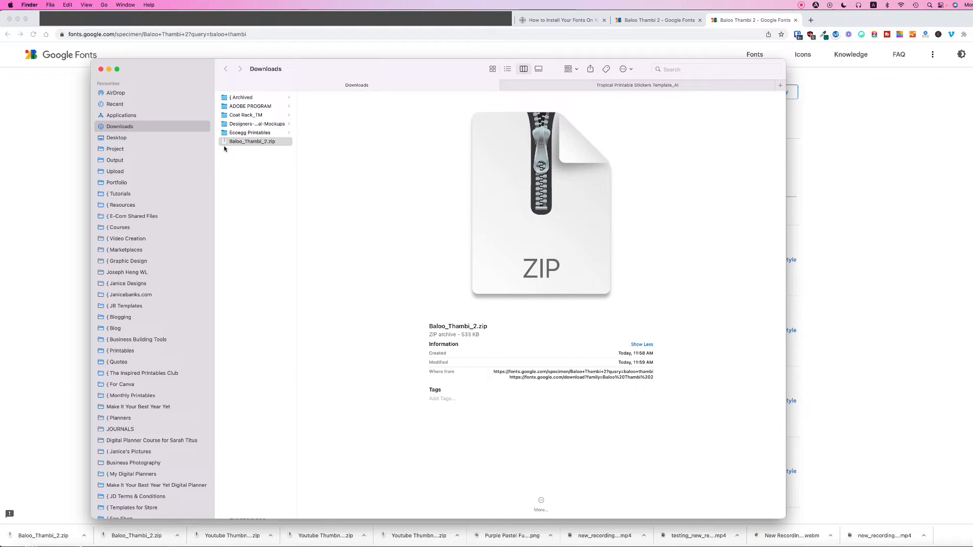
pyautogui.doubleClick(253, 141)
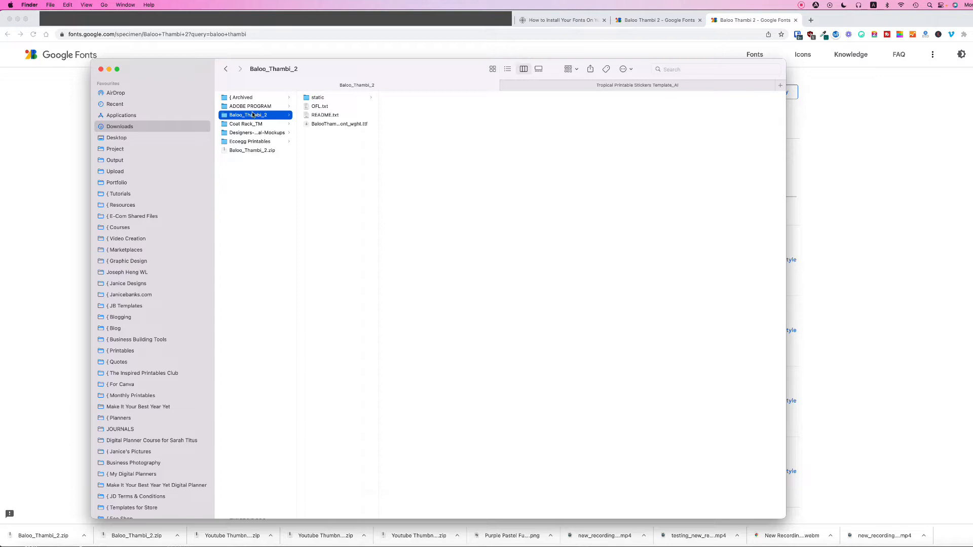
pyautogui.click(317, 97)
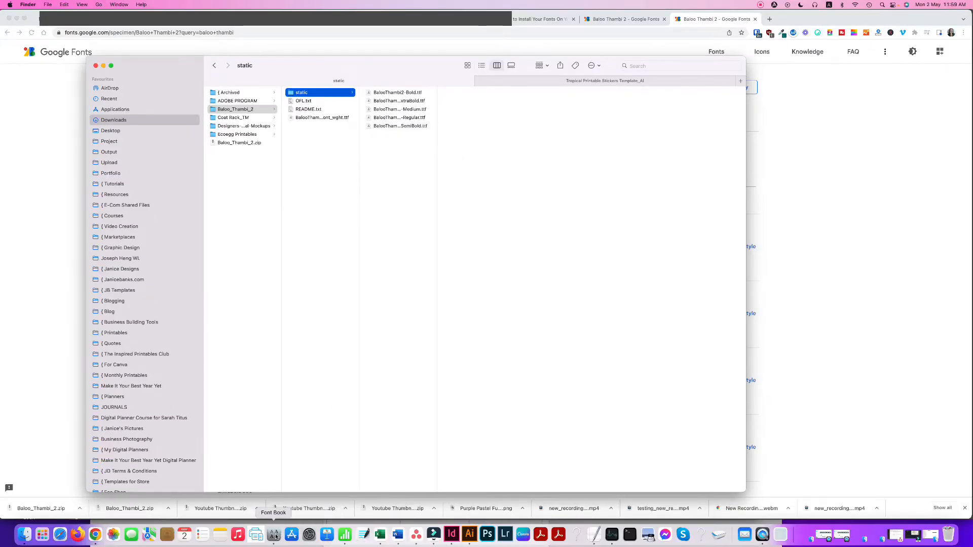
# Step: Launch Font Book via Launchpad so the Baloo Thambi TTF files can be added to User fonts
pyautogui.click(272, 534)
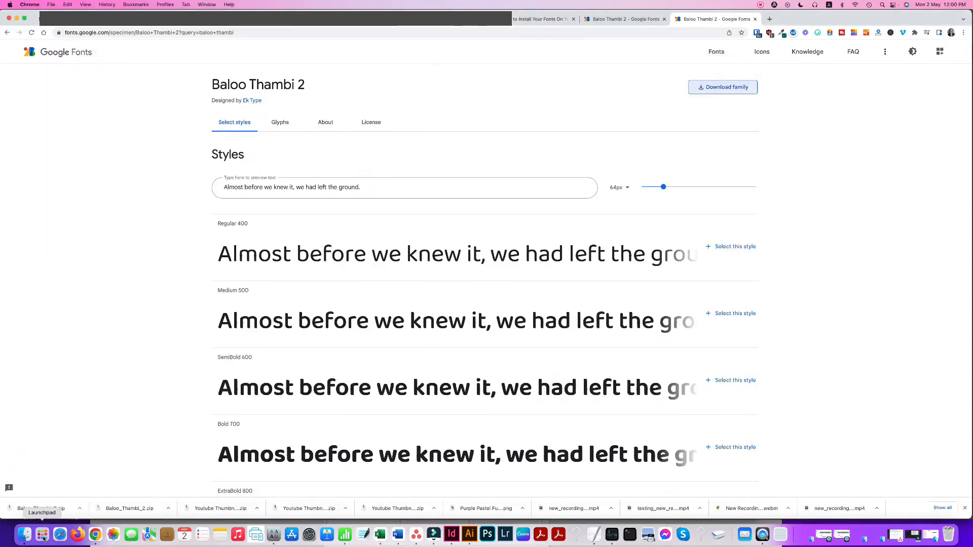
pyautogui.click(25, 534)
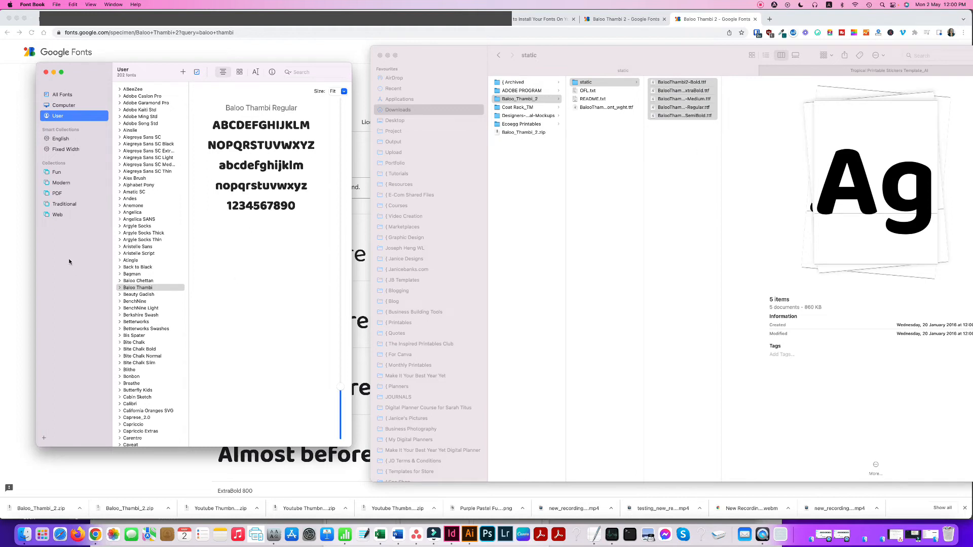
# Step: Return to the Janice Designs How to Install Your Fonts article and review its Windows 10 and 8 steps
pyautogui.click(119, 287)
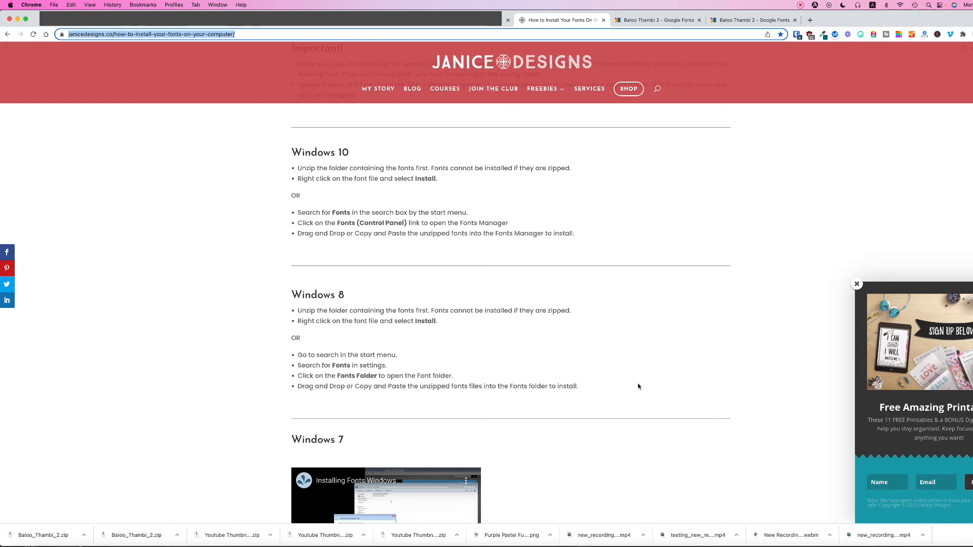
pyautogui.moveTo(630, 385)
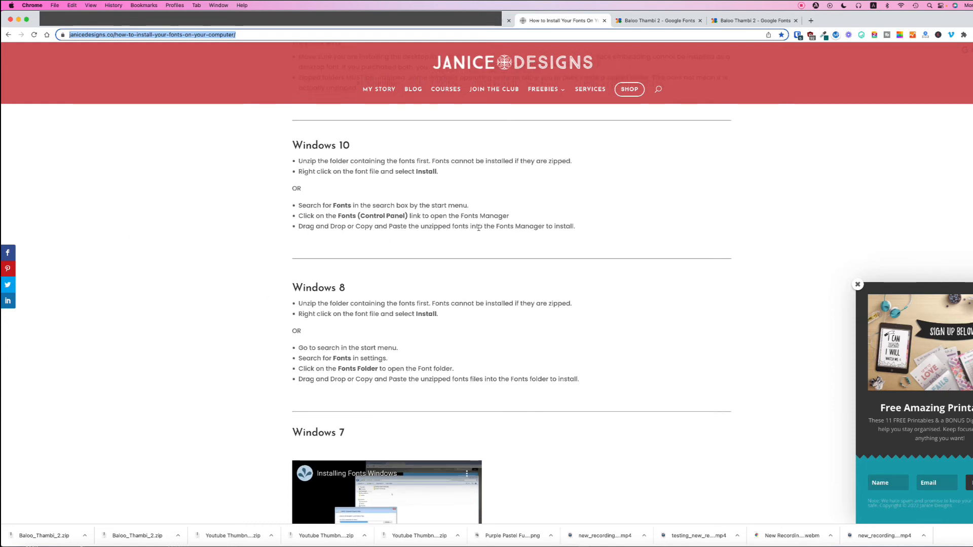
pyautogui.scroll(3)
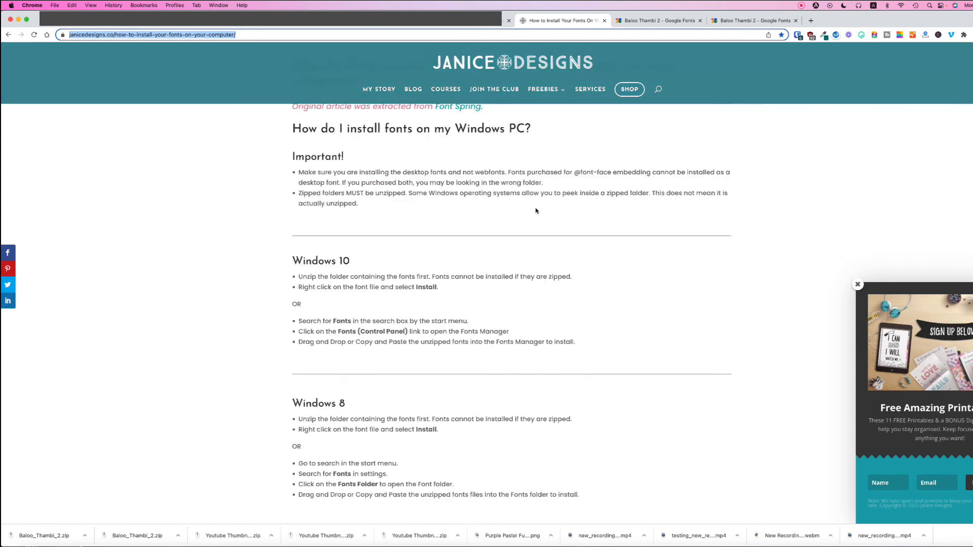
pyautogui.scroll(-3)
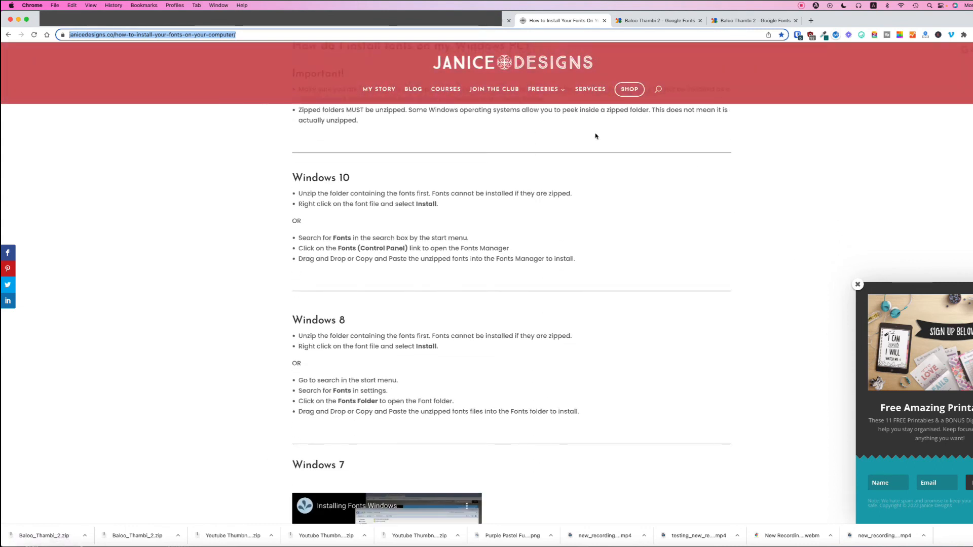
pyautogui.moveTo(599, 241)
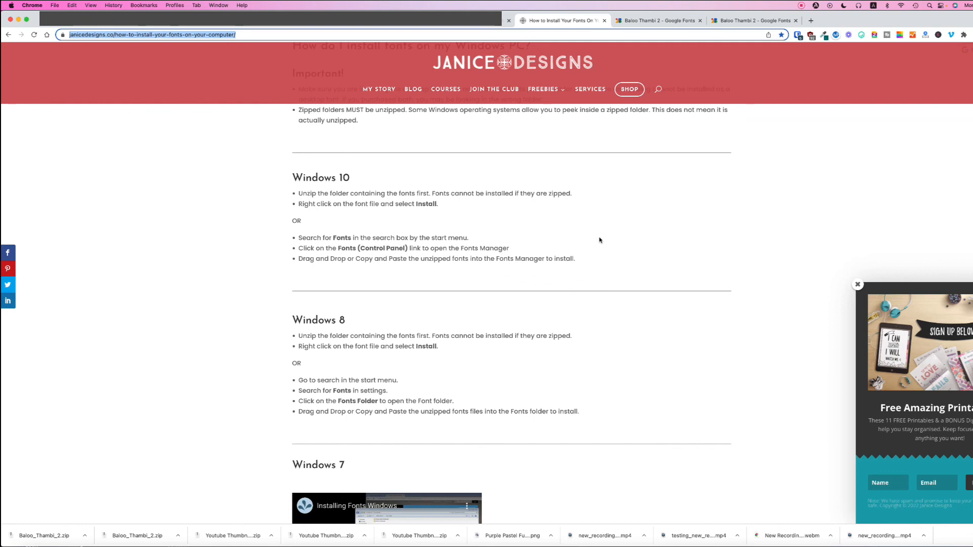
pyautogui.moveTo(230, 385)
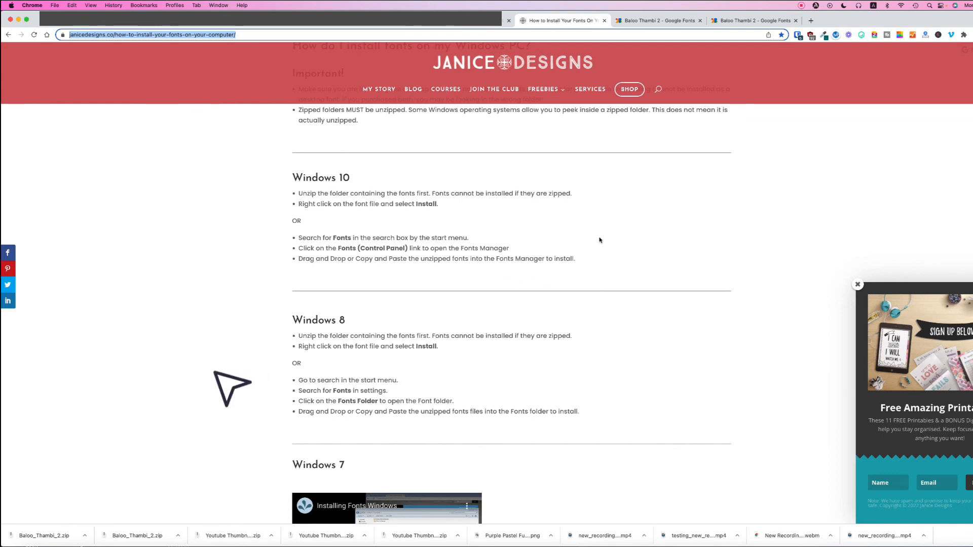